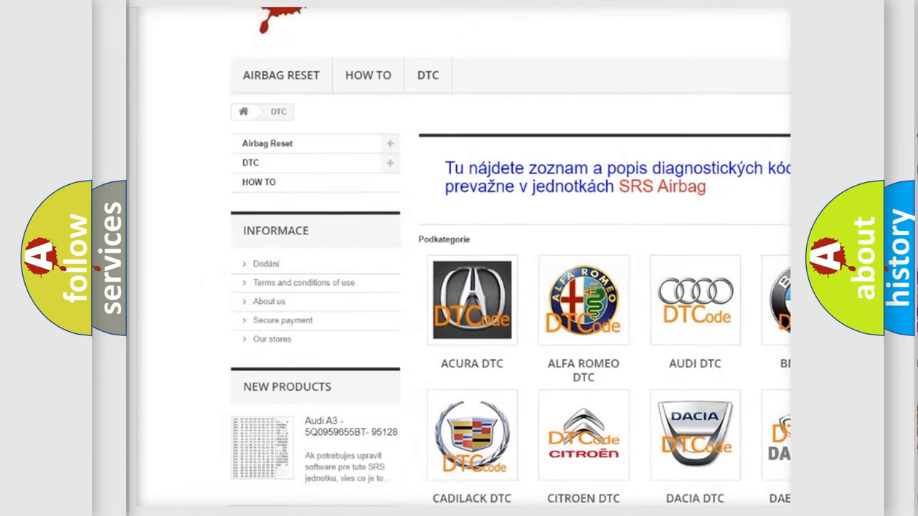
scroll("down", 3)
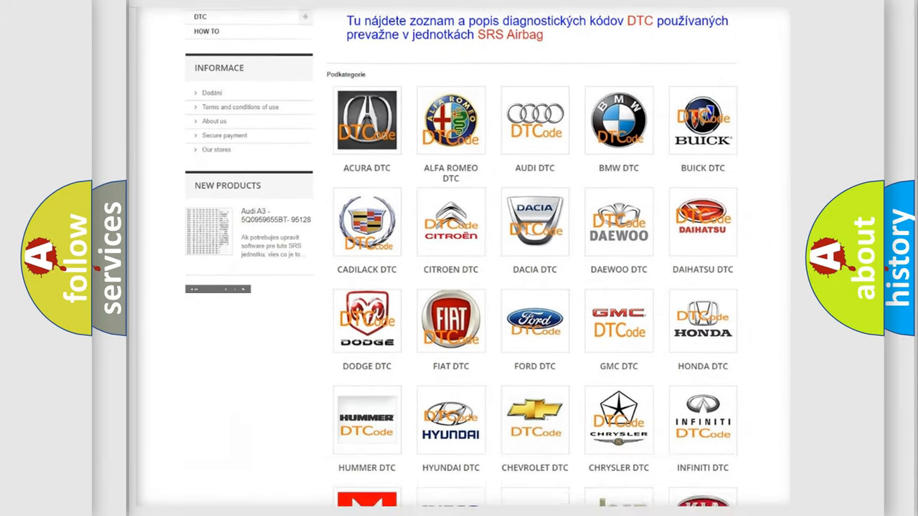
scroll("down", 3)
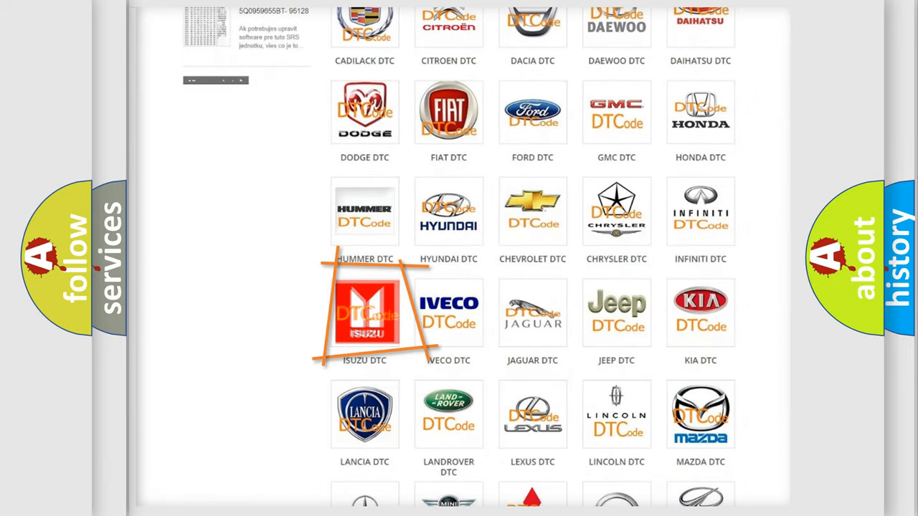